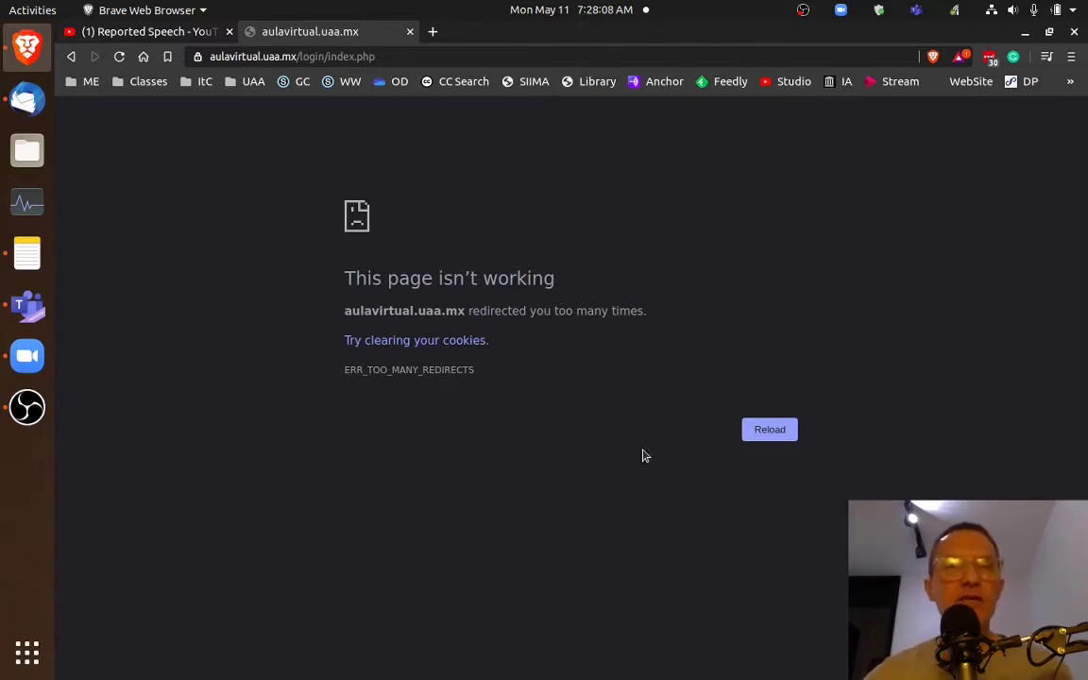
mouse_move(411, 450)
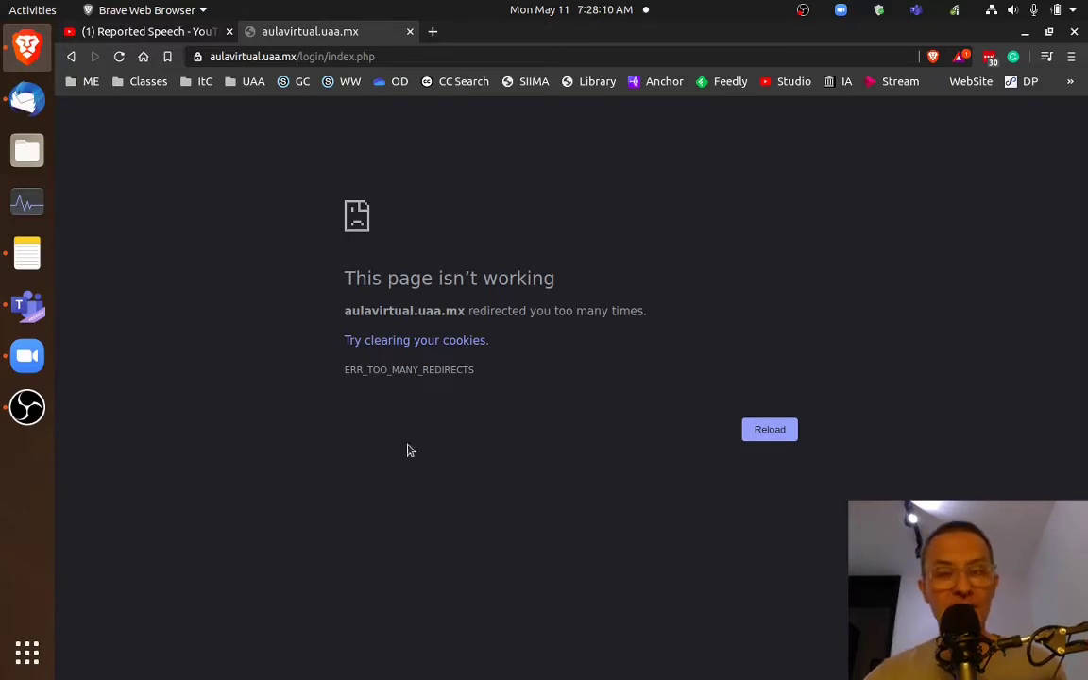
mouse_move(386, 466)
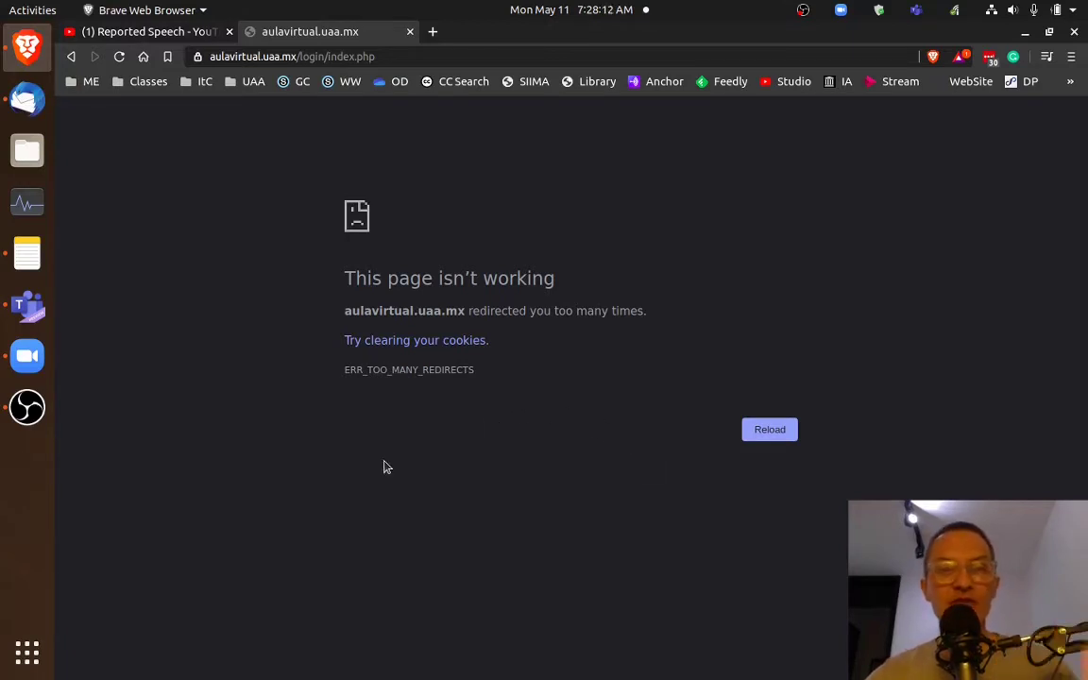
mouse_move(106, 331)
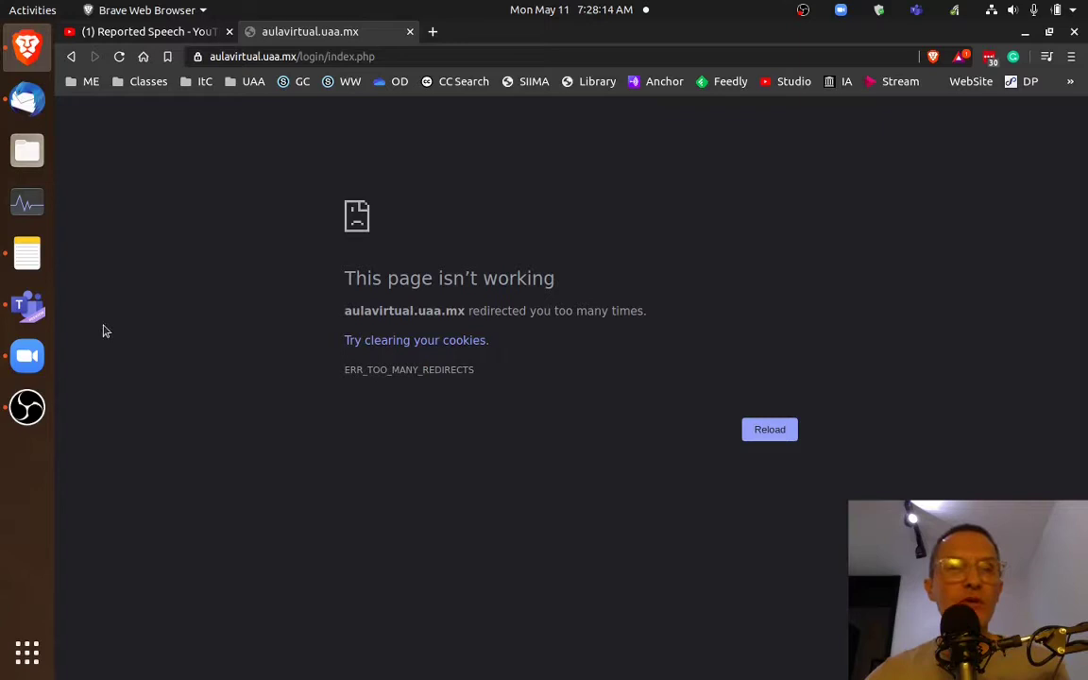
mouse_move(394, 458)
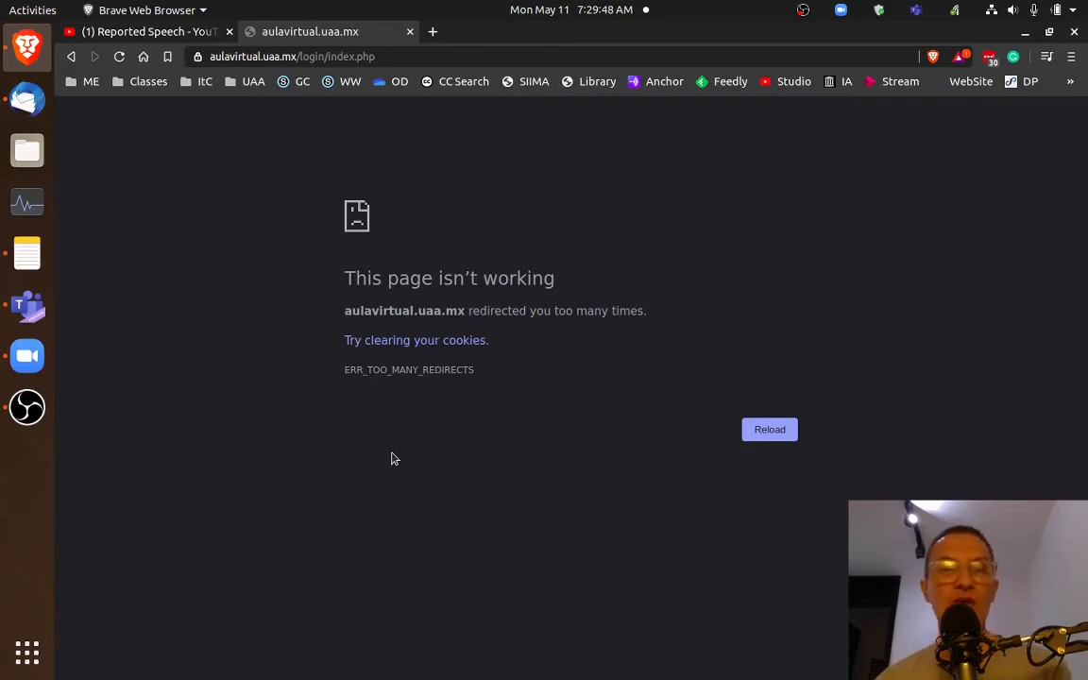
mouse_move(189, 288)
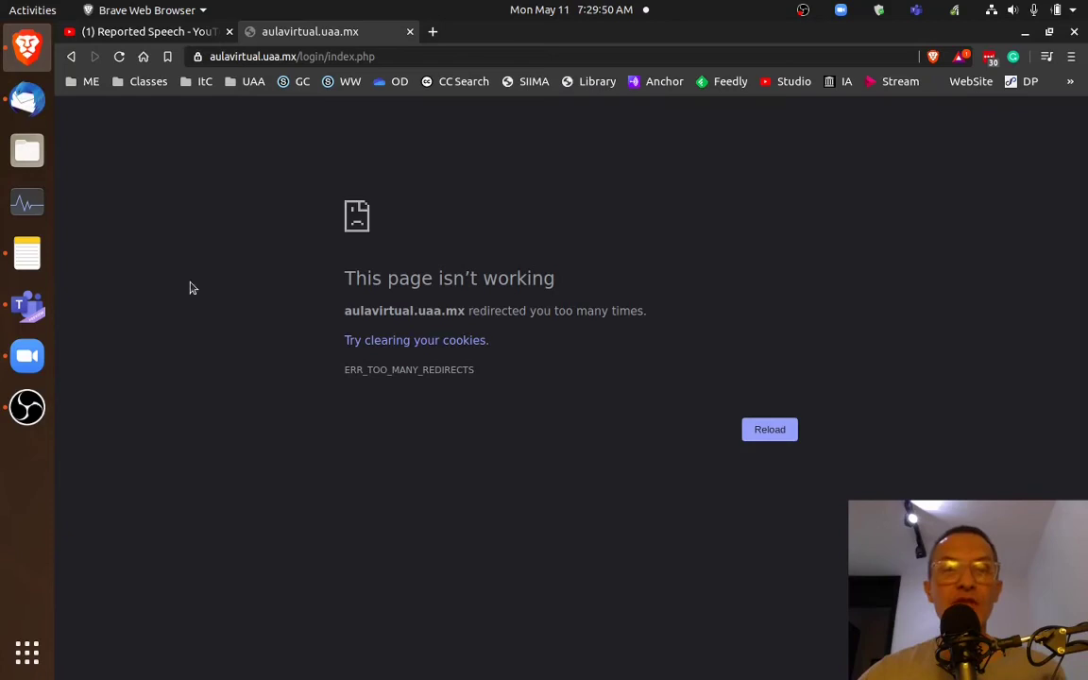
Reload the aulavirtual.uaa.mx page from the too-many-redirects error screen
click(769, 429)
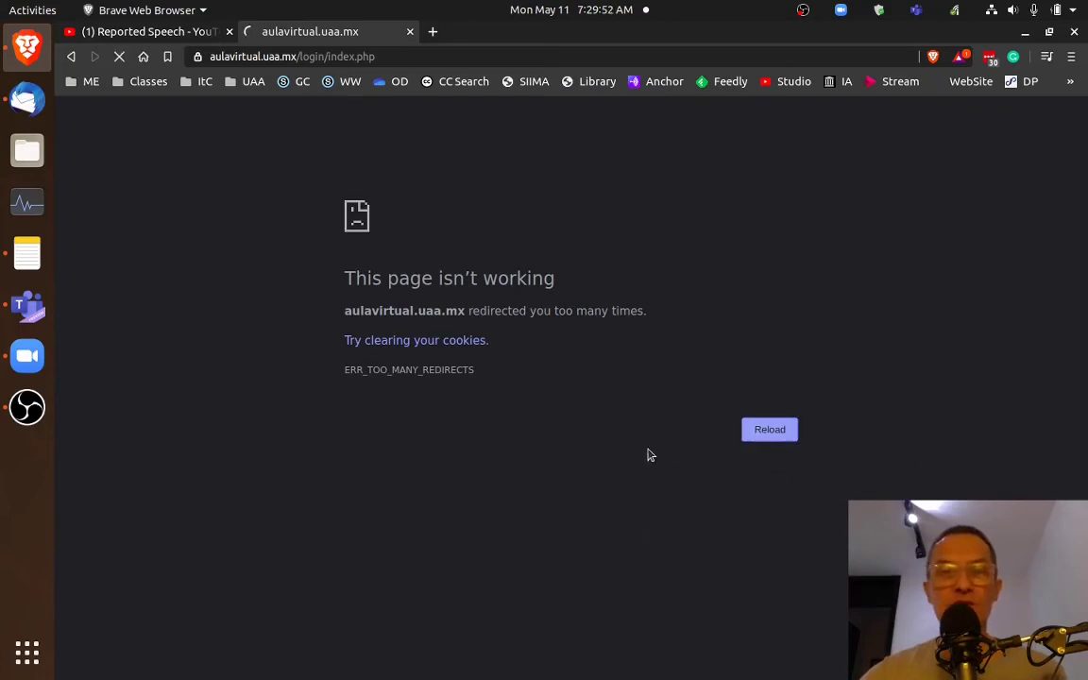